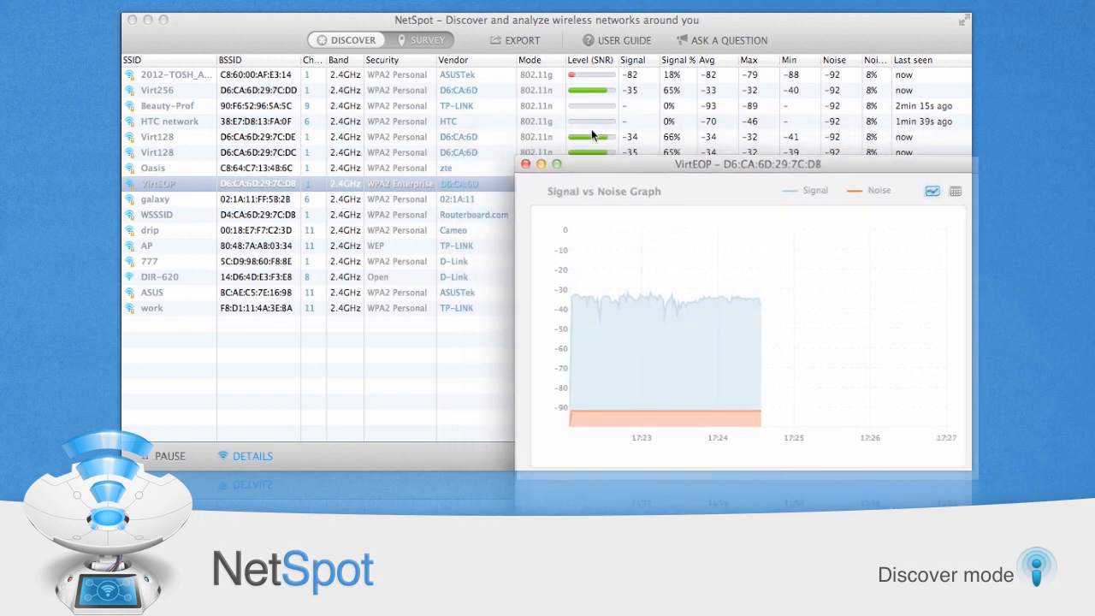
# - Show Virt128 and Virt256 graphs, set an office-with-privacy-walls zone, and pick office-plan.png
pyautogui.click(157, 137)
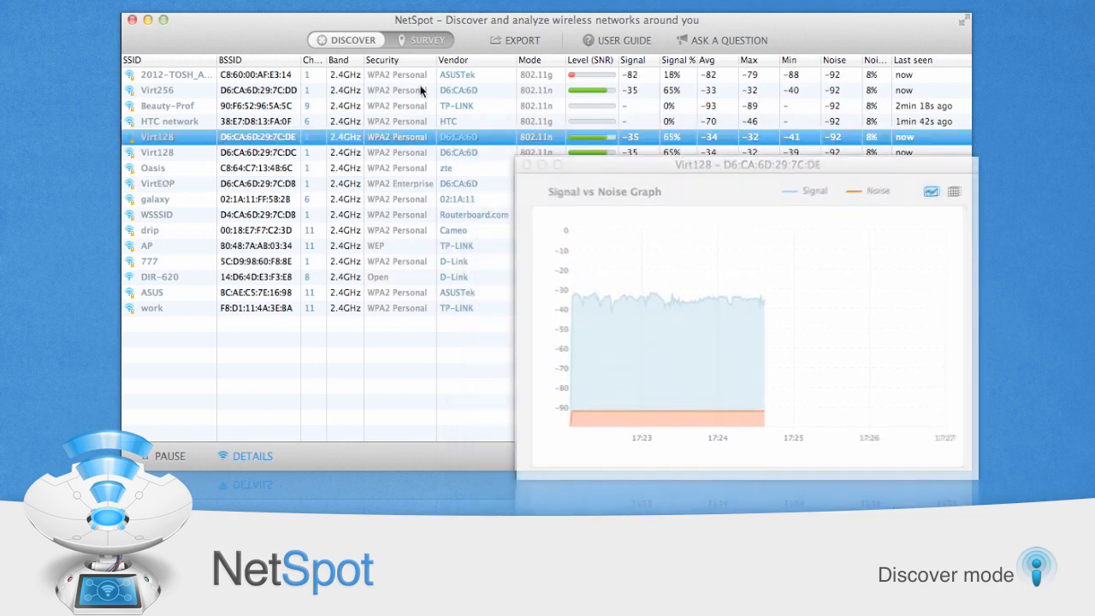
pyautogui.click(155, 90)
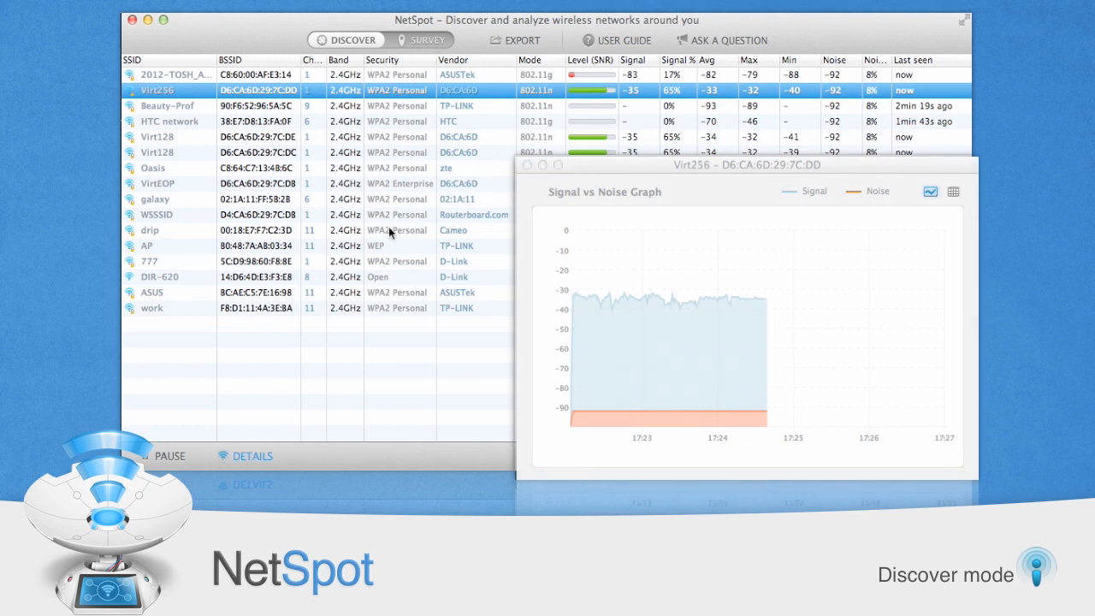
pyautogui.click(145, 246)
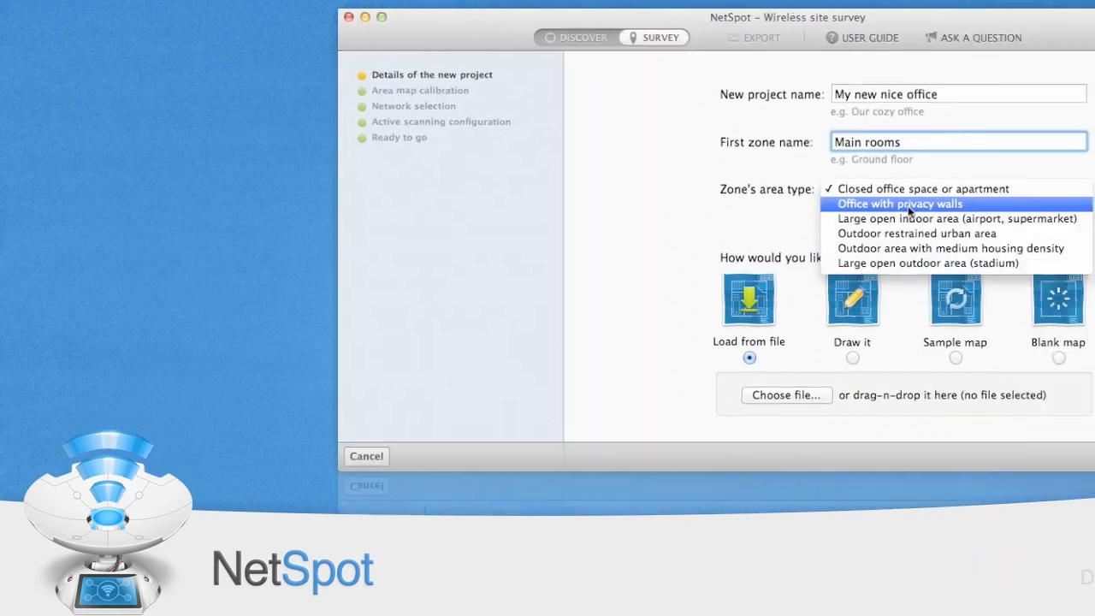
pyautogui.click(785, 394)
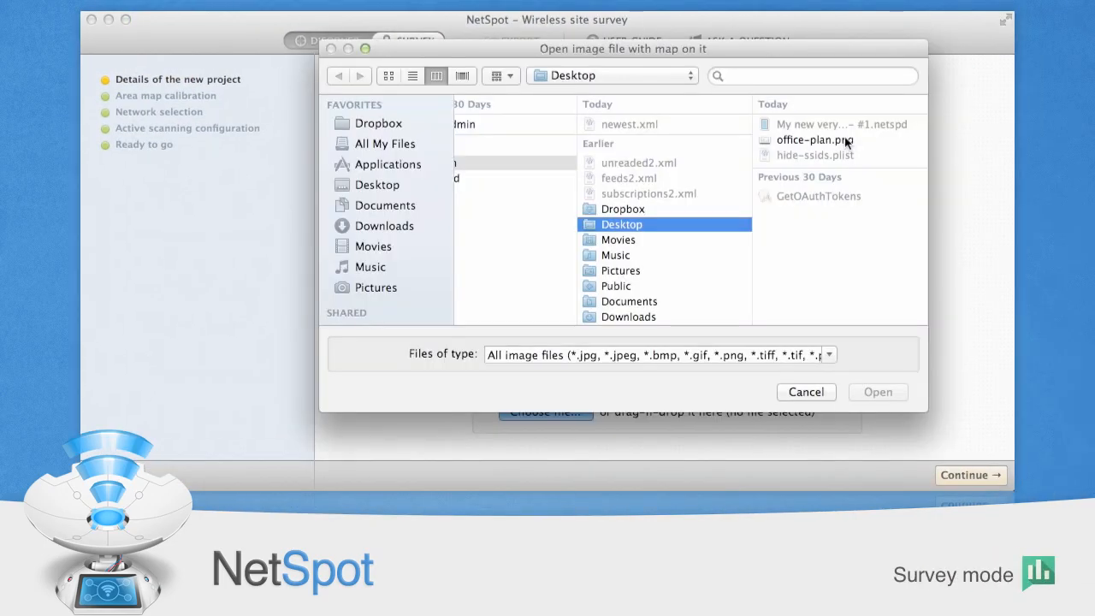
pyautogui.click(877, 392)
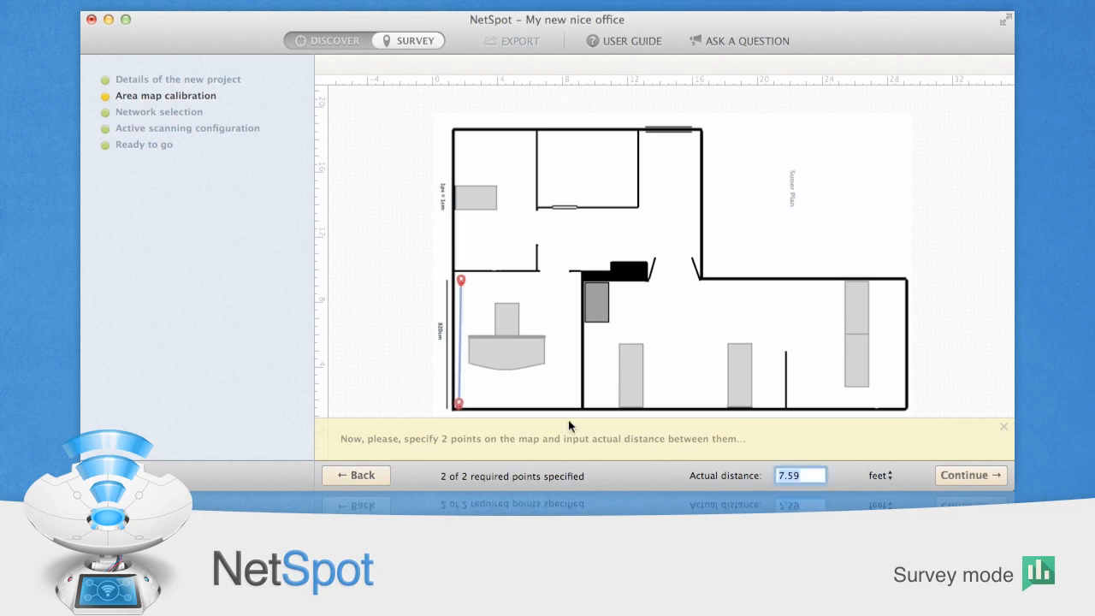
# - Calibrate the plan to 7.59 feet and take measurements starting at the lower-right corner
pyautogui.click(971, 475)
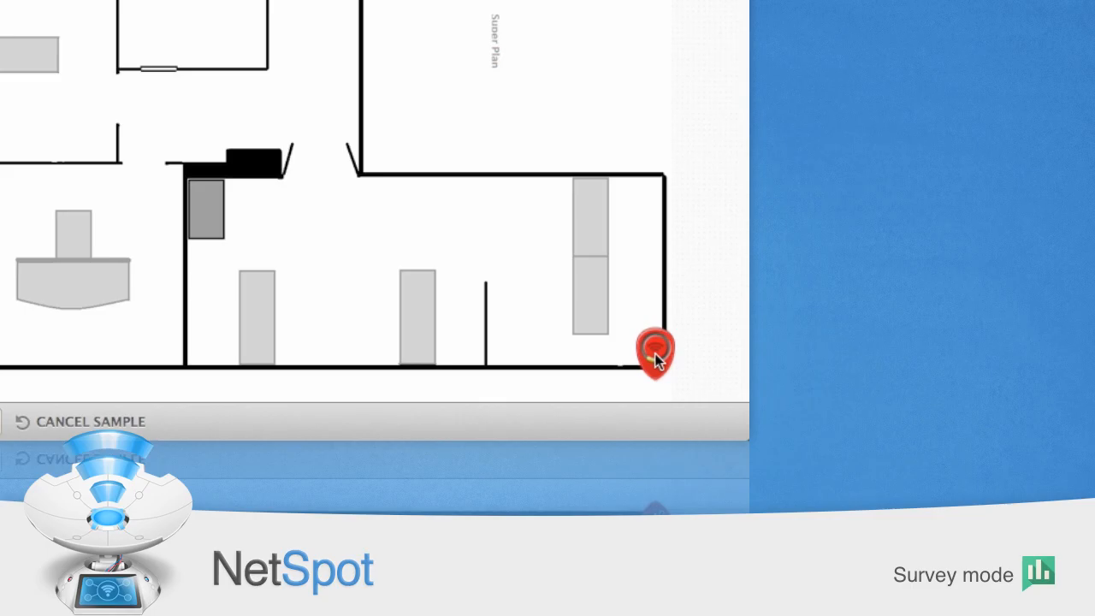
pyautogui.click(654, 355)
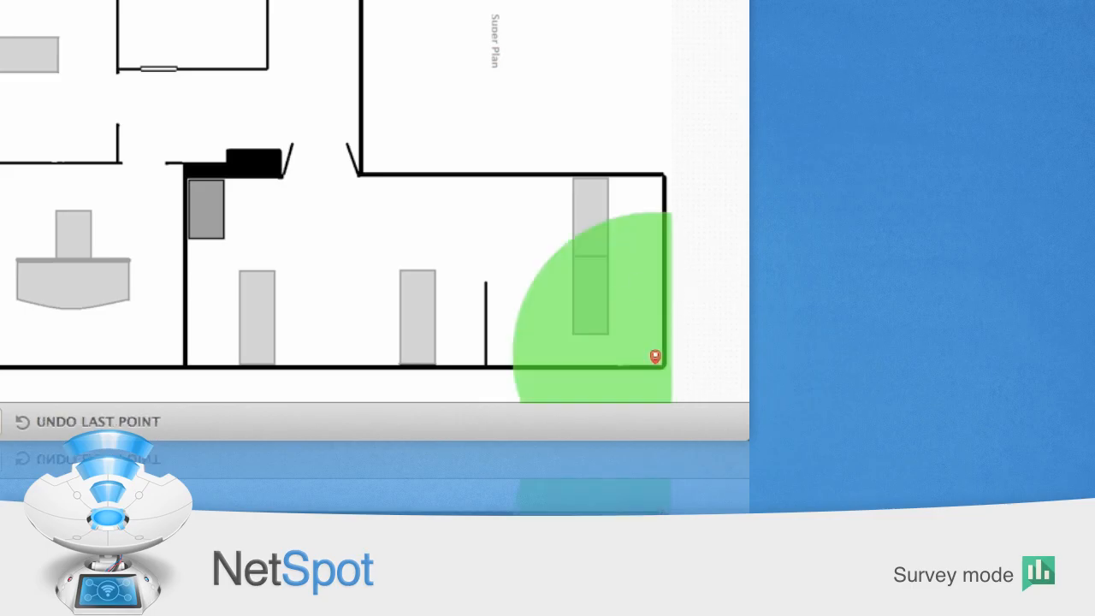
pyautogui.click(655, 183)
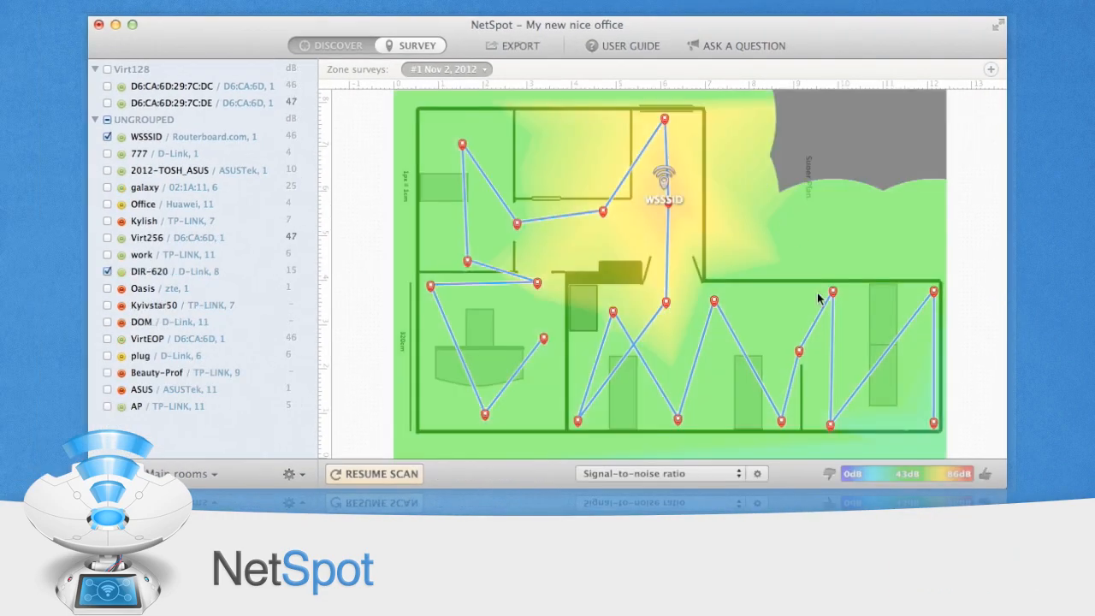
# - Browse the heatmap visualization types, choosing Signal level
pyautogui.click(667, 473)
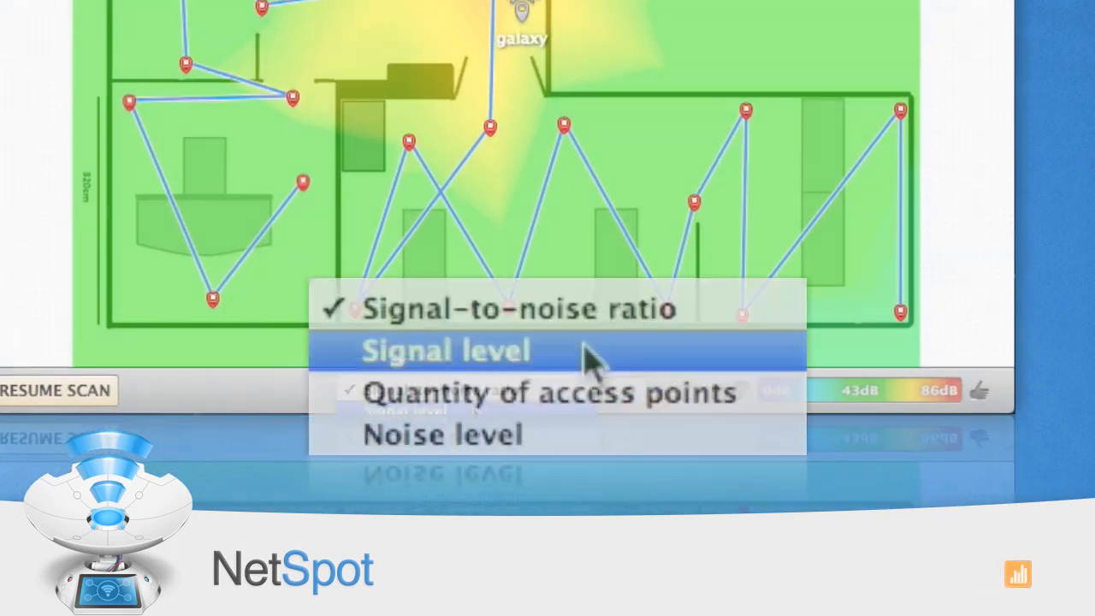
pyautogui.click(445, 350)
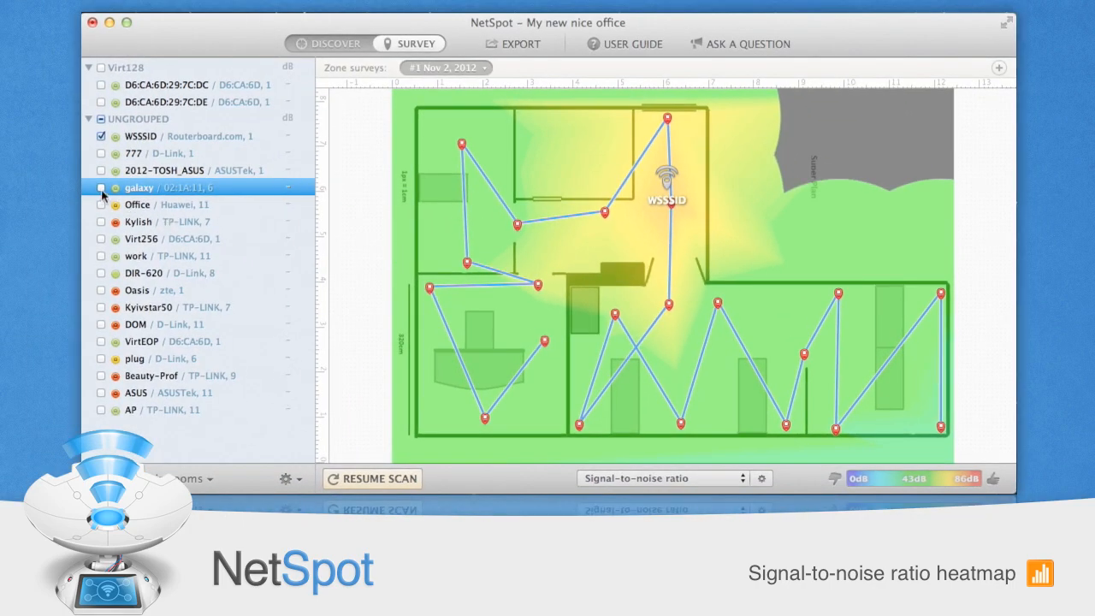
# - Tick the galaxy network alongside WSSSID in the network list
pyautogui.click(101, 188)
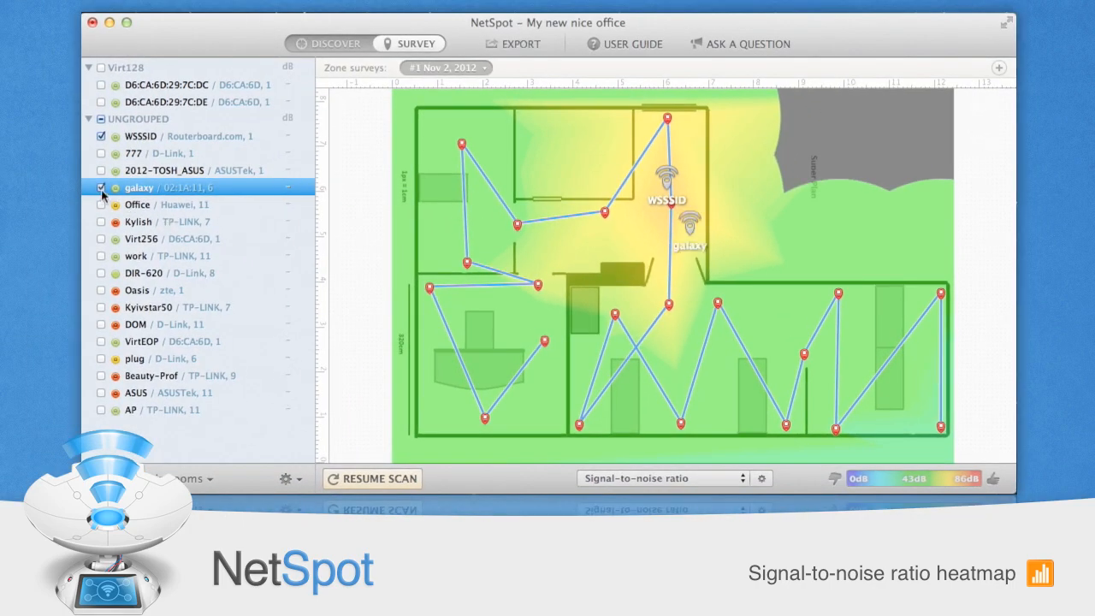
pyautogui.click(101, 136)
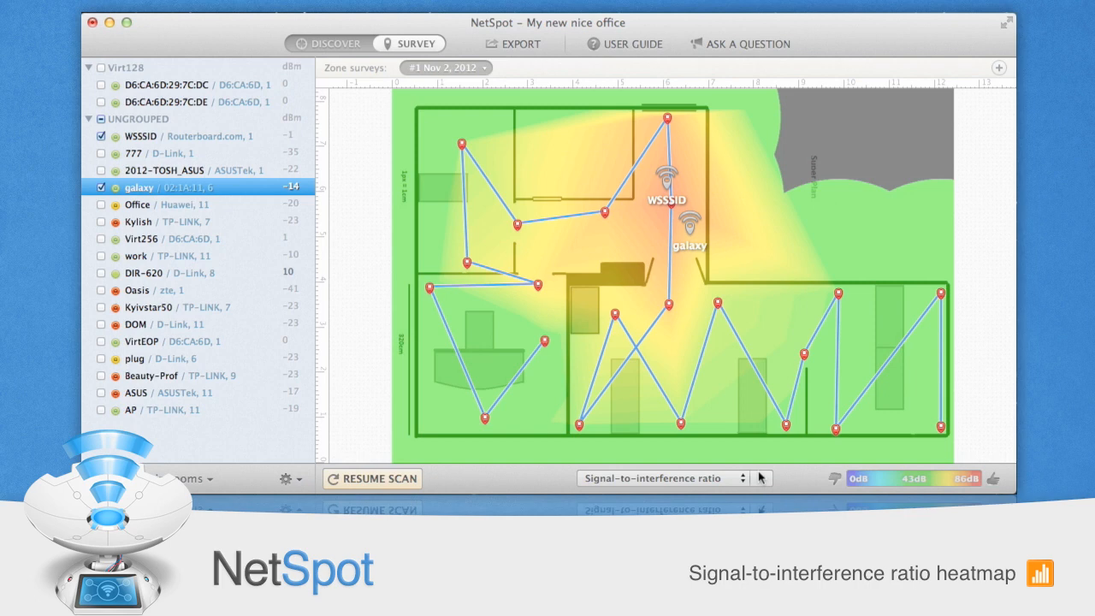
# - Show the signal-to-interference ratio heatmap and raise its minimum ratio threshold to 25 dB
pyautogui.click(761, 478)
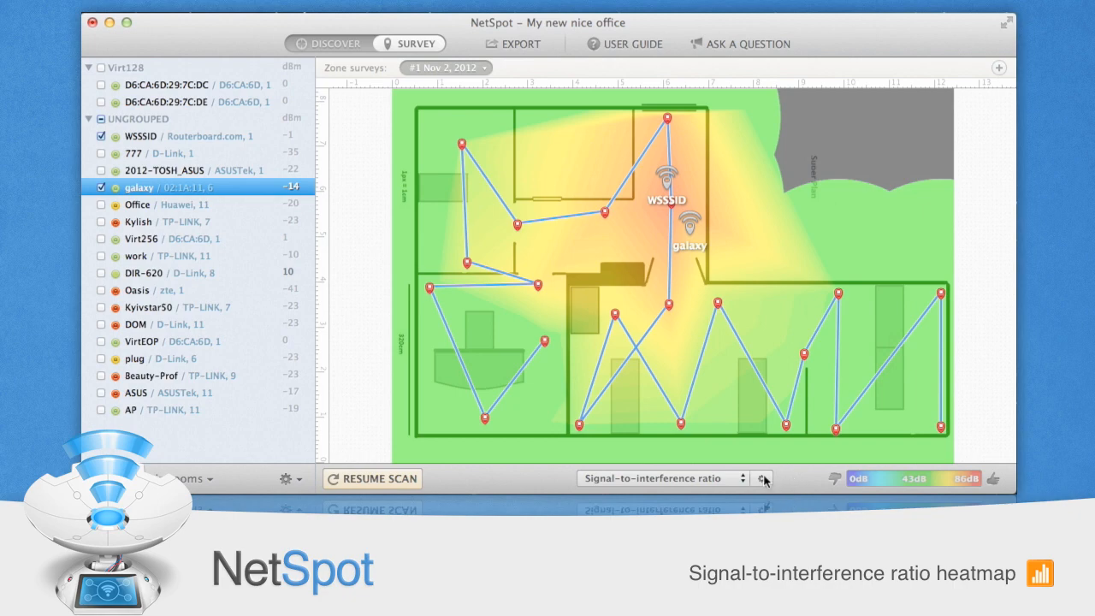
pyautogui.click(762, 478)
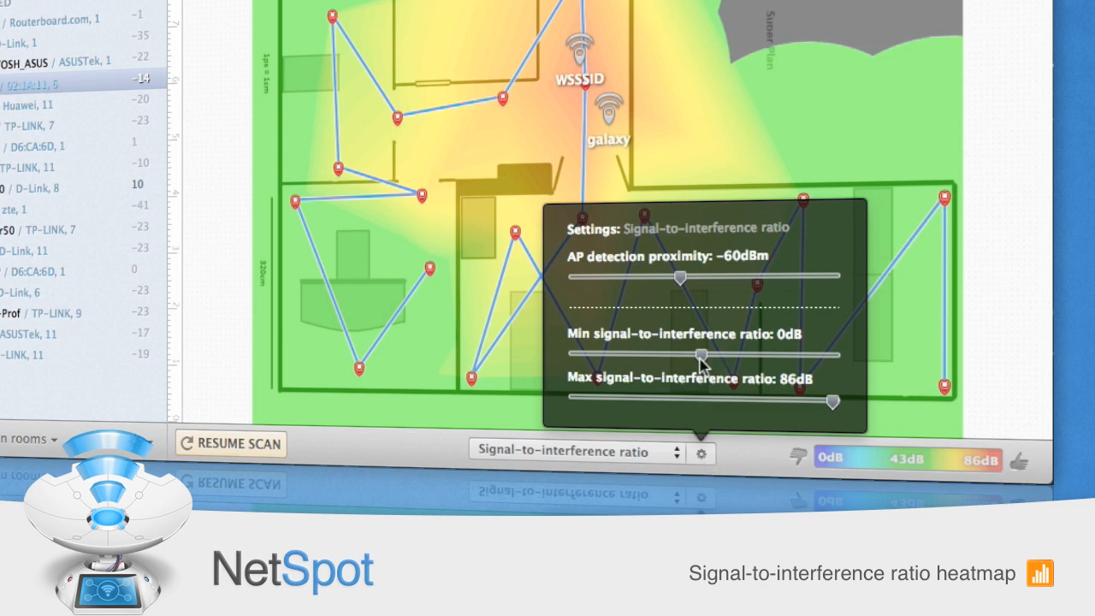
pyautogui.moveTo(699, 354); pyautogui.dragTo(740, 355)
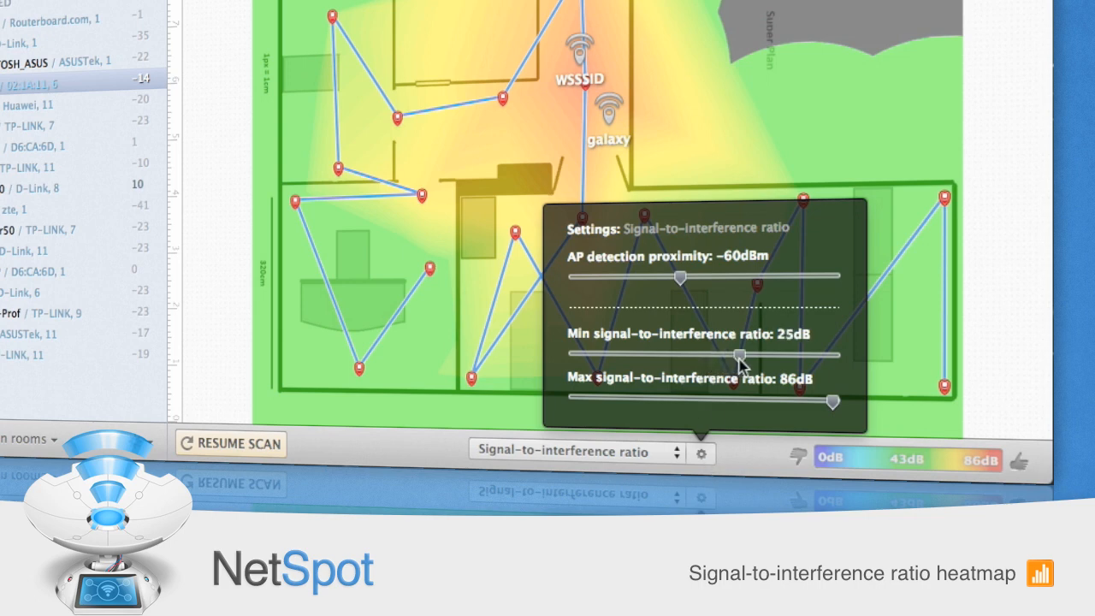